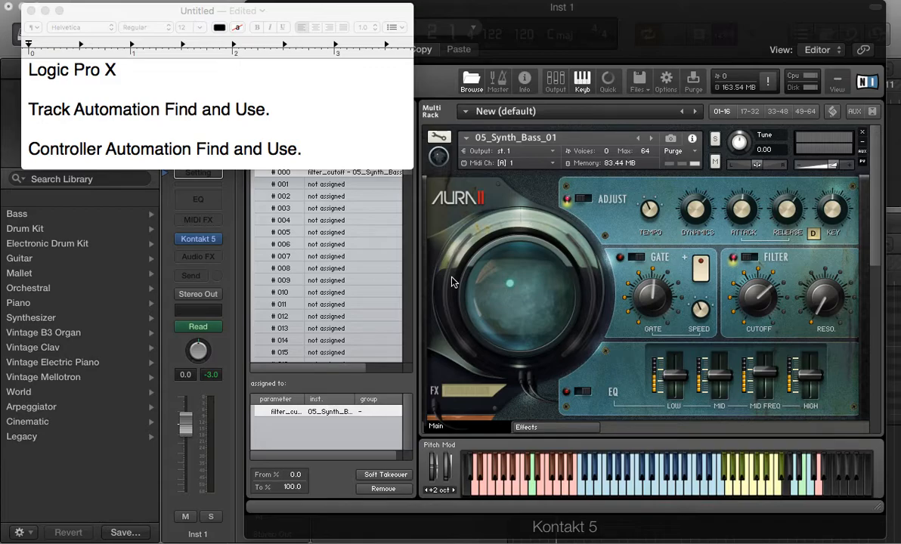
pyautogui.moveTo(34, 156)
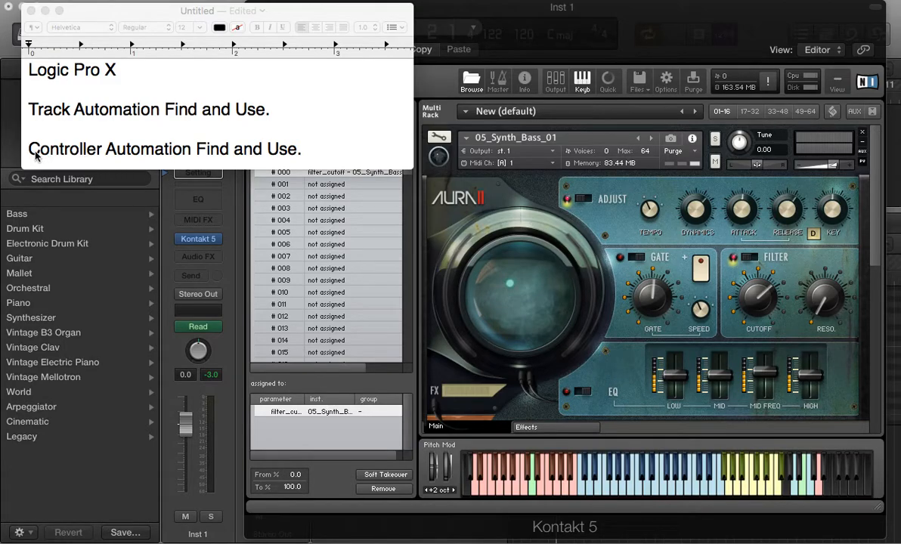
pyautogui.moveTo(145, 165)
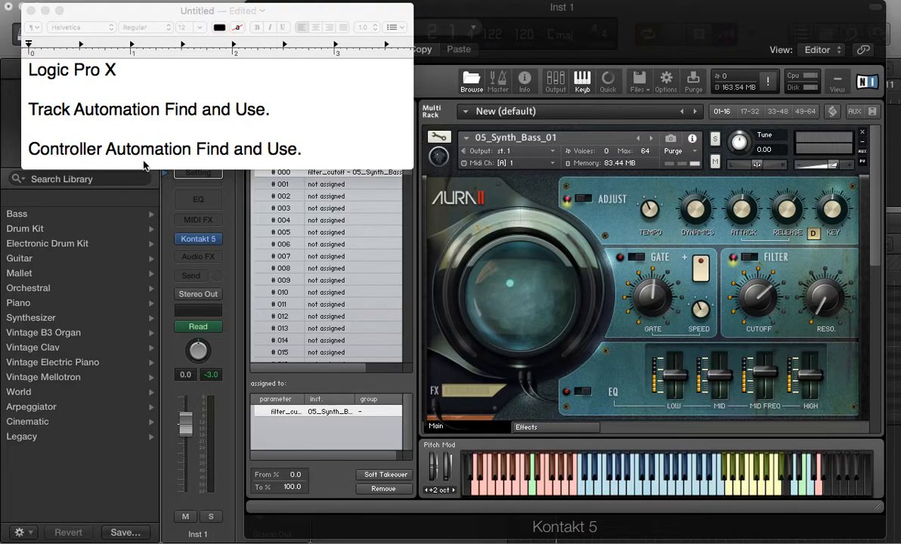
pyautogui.moveTo(547, 16)
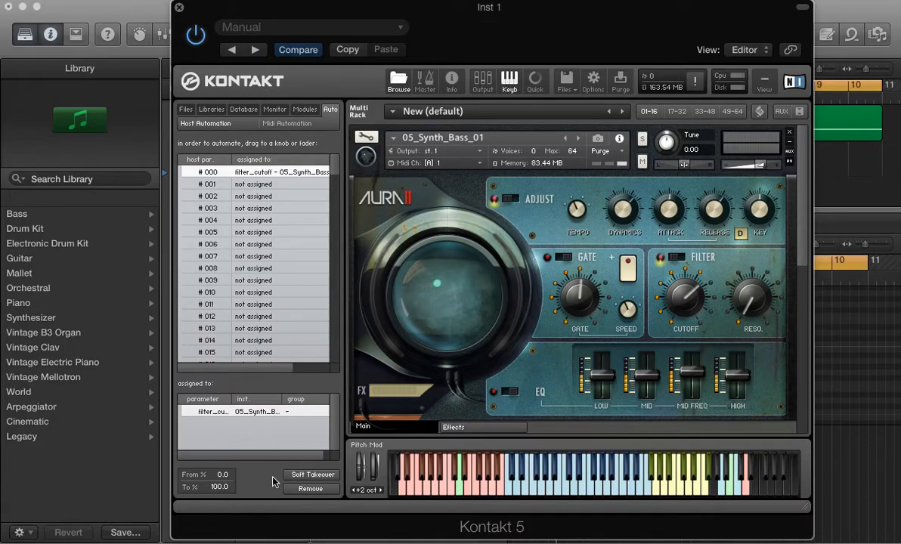
pyautogui.moveTo(279, 197)
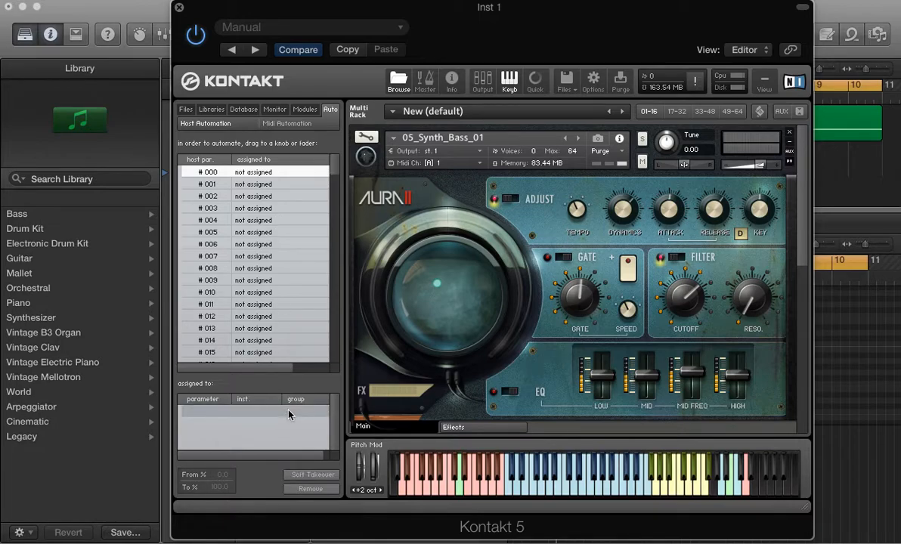
pyautogui.moveTo(205, 115)
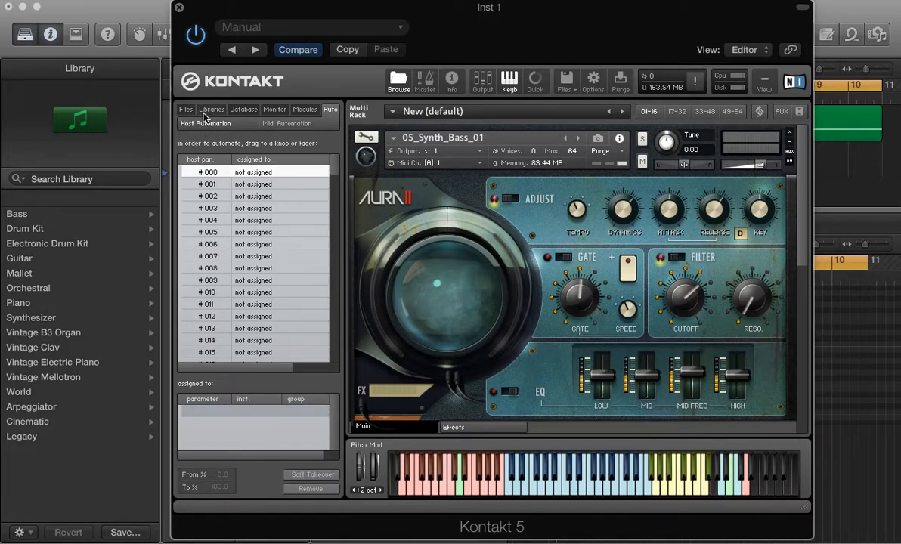
# Show Kontakt's Libraries tab and scroll through the installed instrument libraries
pyautogui.click(212, 110)
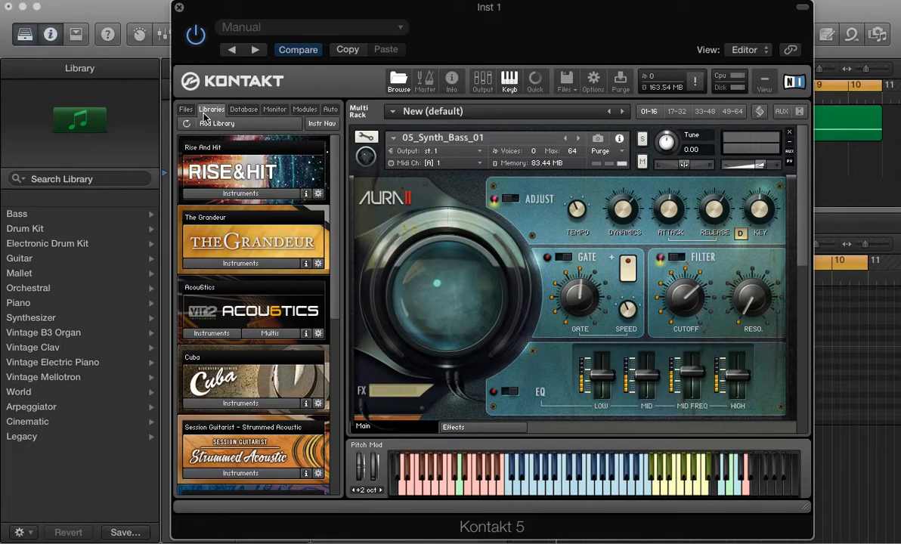
pyautogui.scroll(-3)
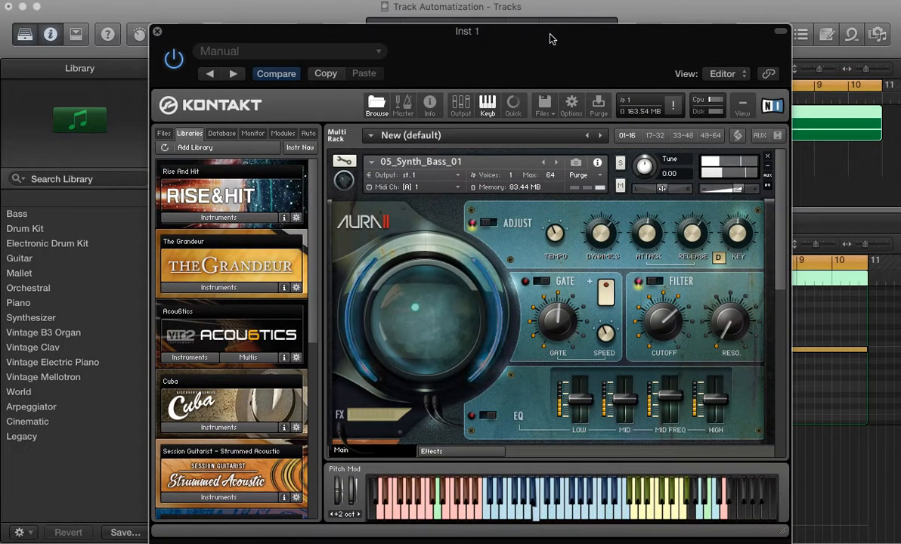
pyautogui.moveTo(667, 343)
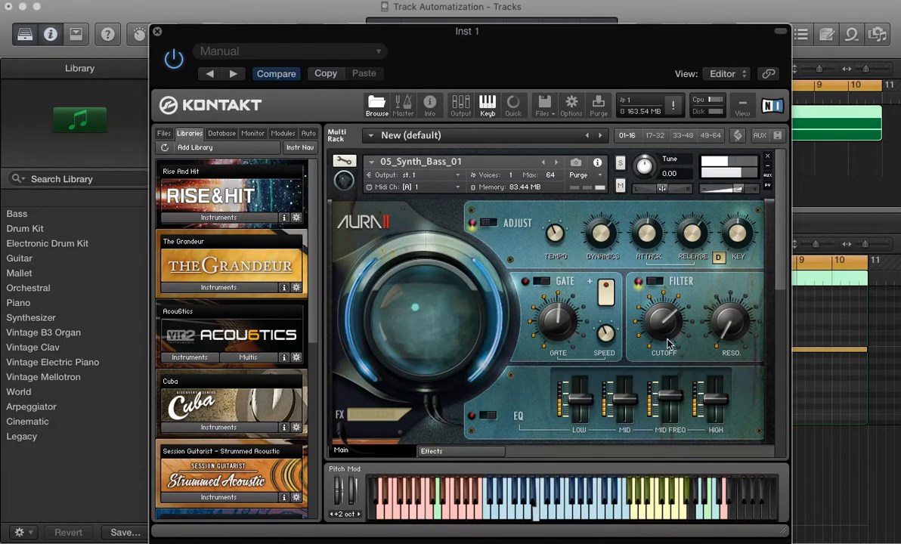
pyautogui.moveTo(664, 328)
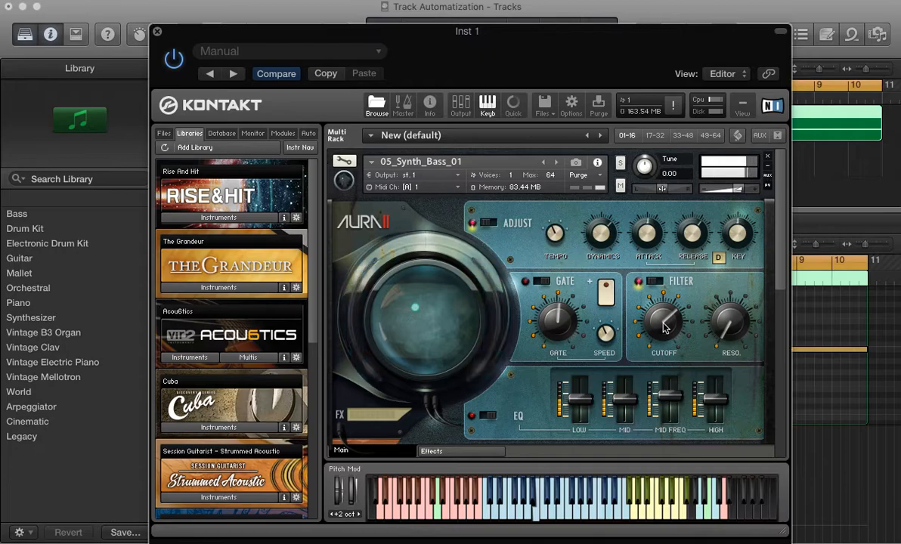
pyautogui.moveTo(466, 31); pyautogui.dragTo(442, 9)
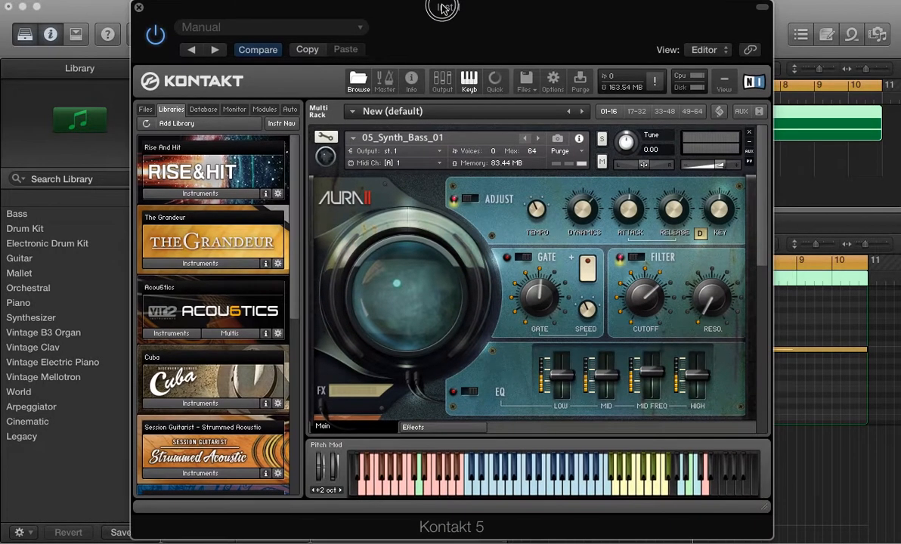
# Scroll Kontakt's Host Automation list to confirm every slot from 000 is unassigned
pyautogui.click(291, 110)
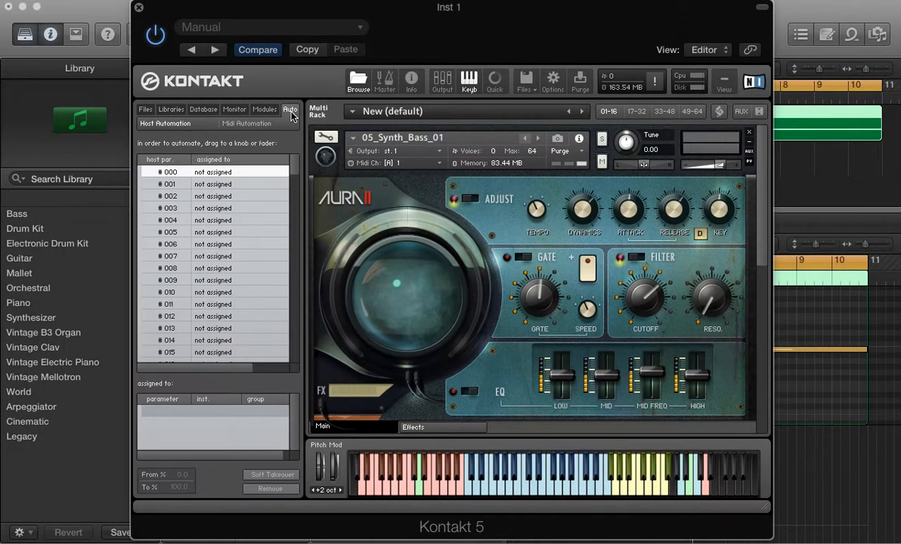
pyautogui.scroll(-3)
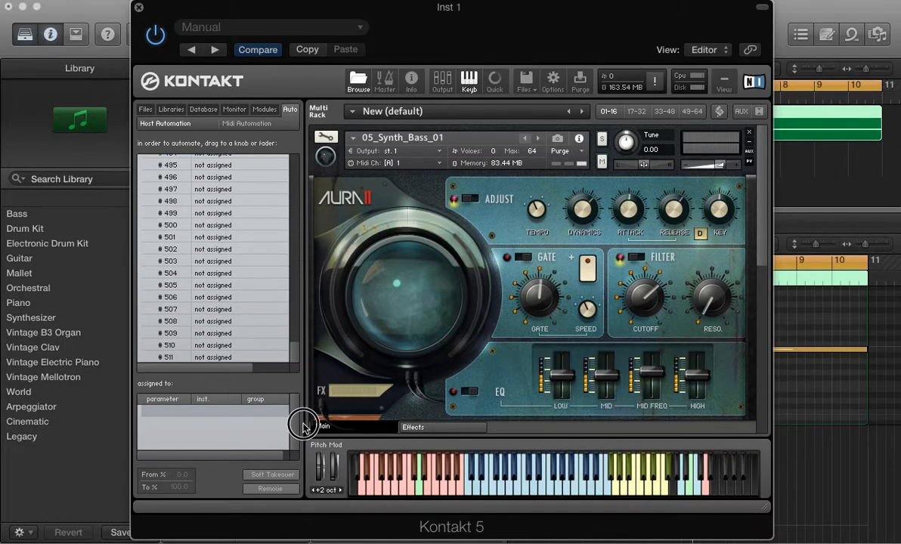
pyautogui.scroll(3)
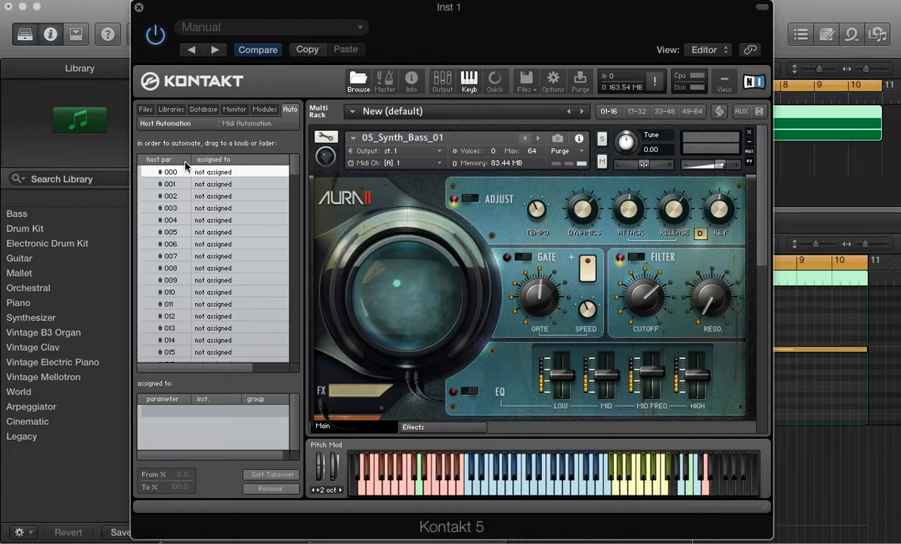
pyautogui.moveTo(173, 179)
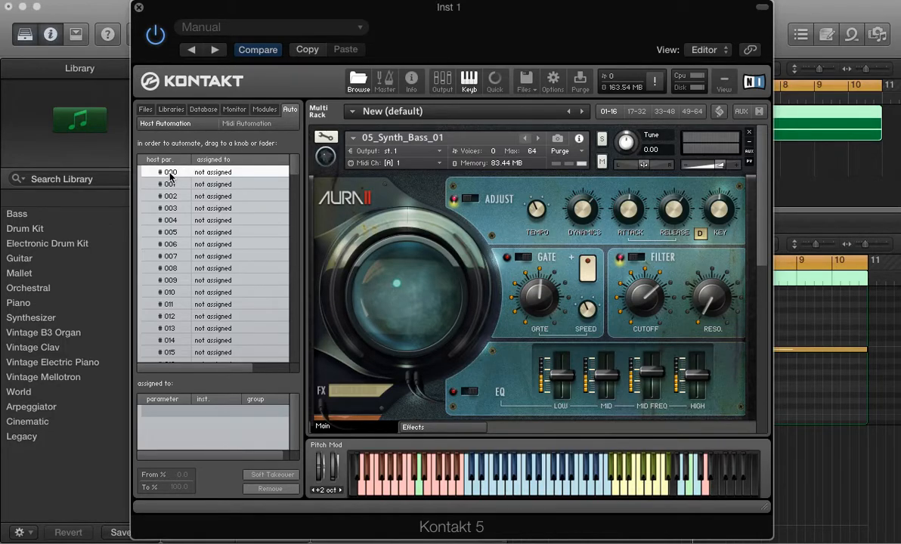
pyautogui.moveTo(244, 202)
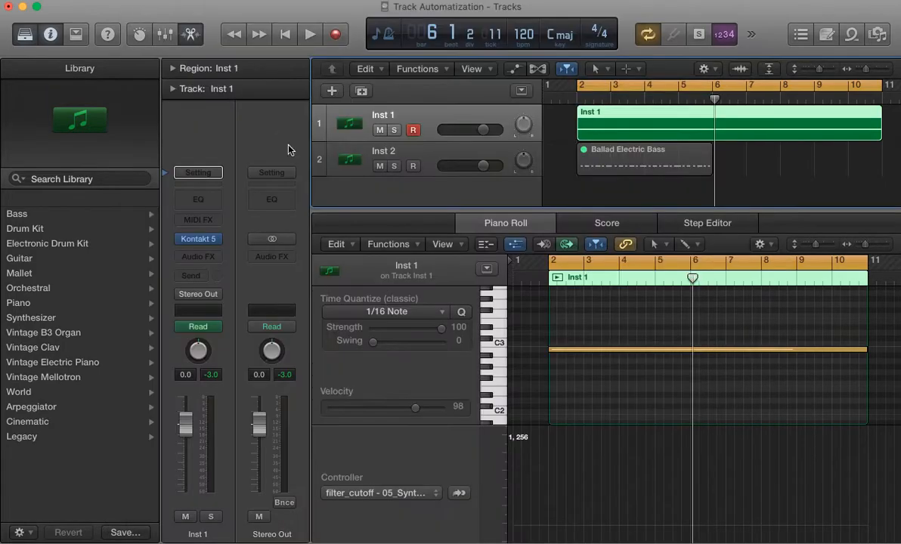
# Check the piano roll's Controller list without changes, then view the MIDI Draw options
pyautogui.click(381, 493)
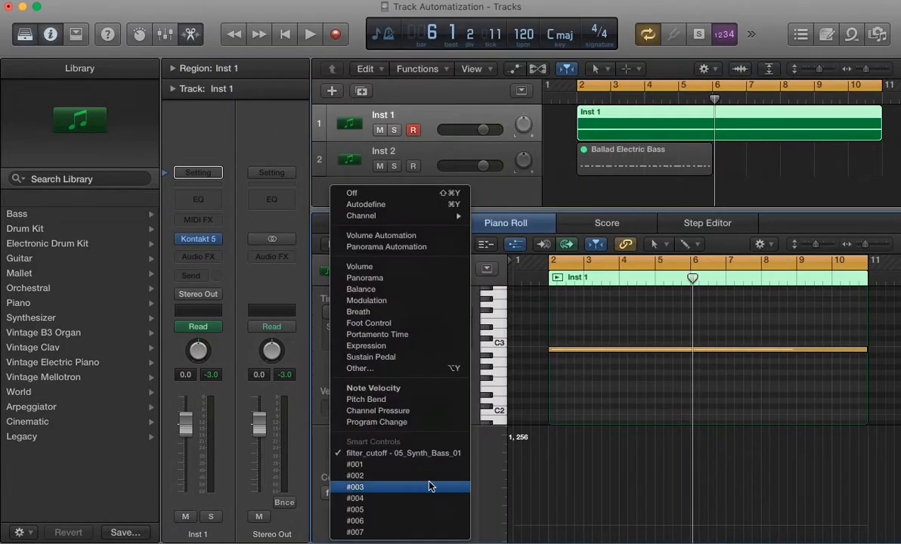
pyautogui.click(403, 453)
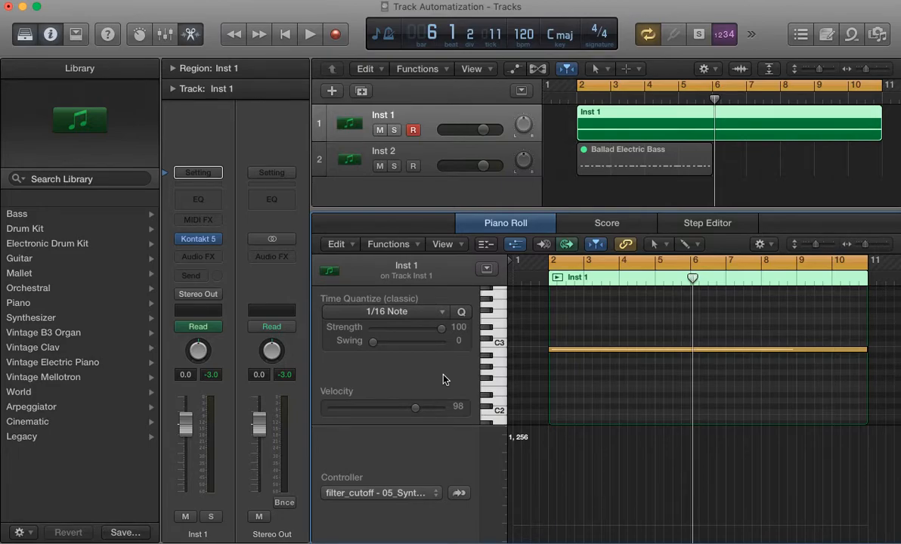
pyautogui.click(443, 243)
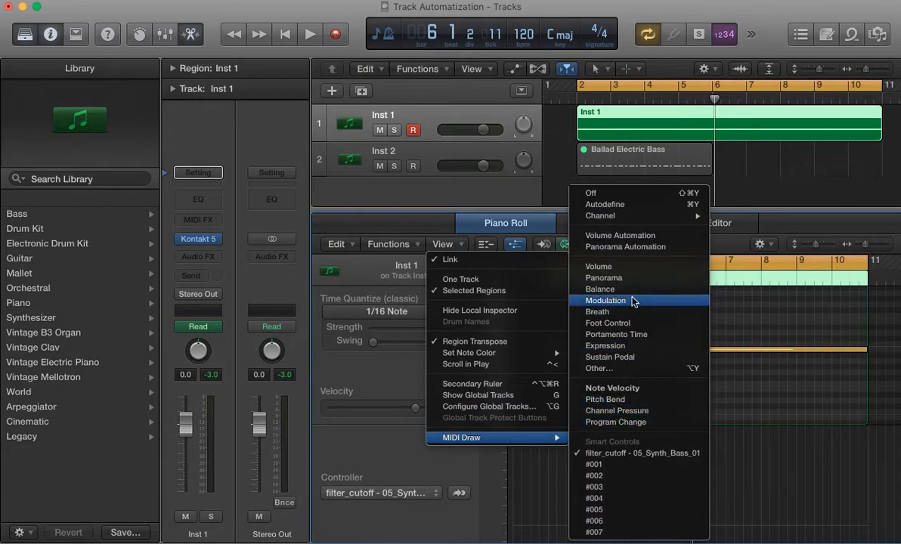
pyautogui.moveTo(644, 204)
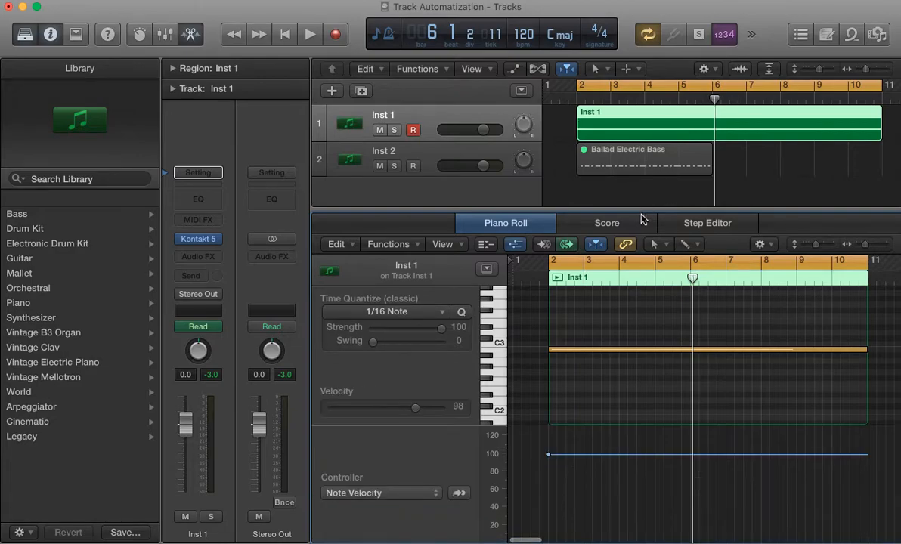
# Switch the controller lane to filter_cutoff - 05_Synth_Bass_01
pyautogui.click(381, 493)
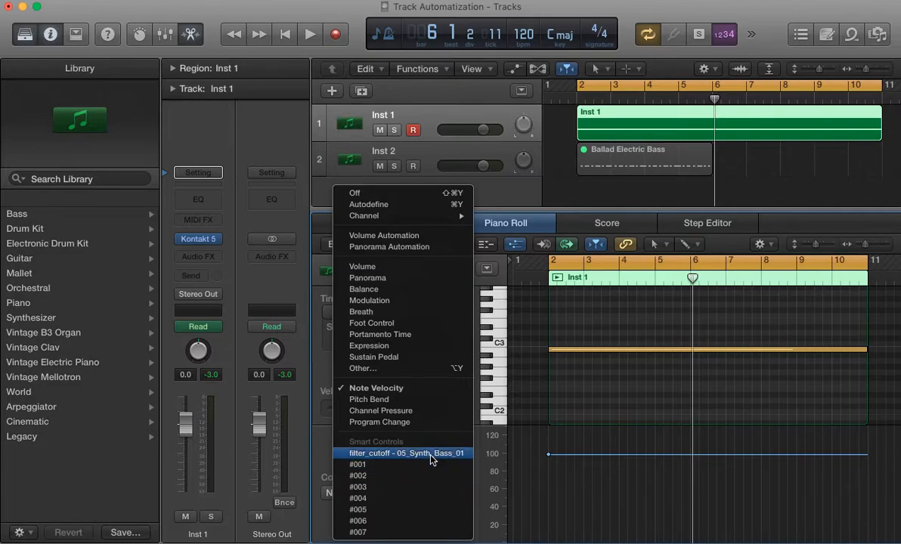
pyautogui.click(403, 453)
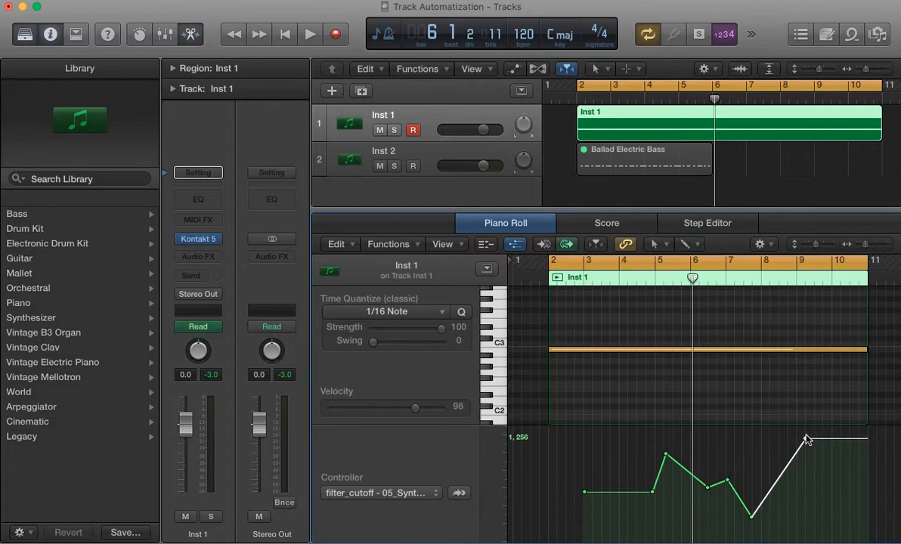
# Add a dip and more cutoff points after the bar-9 peak, then play it back
pyautogui.moveTo(808, 440); pyautogui.dragTo(830, 502)
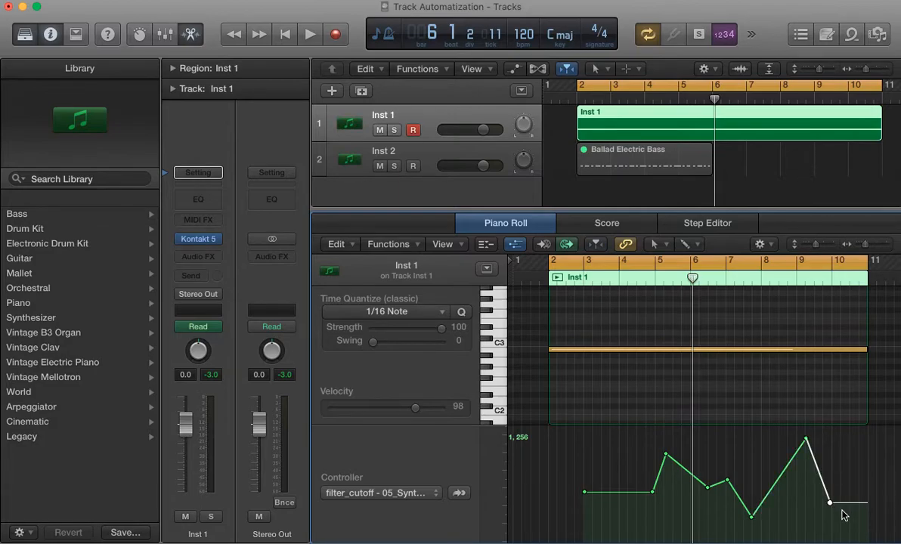
pyautogui.moveTo(857, 446)
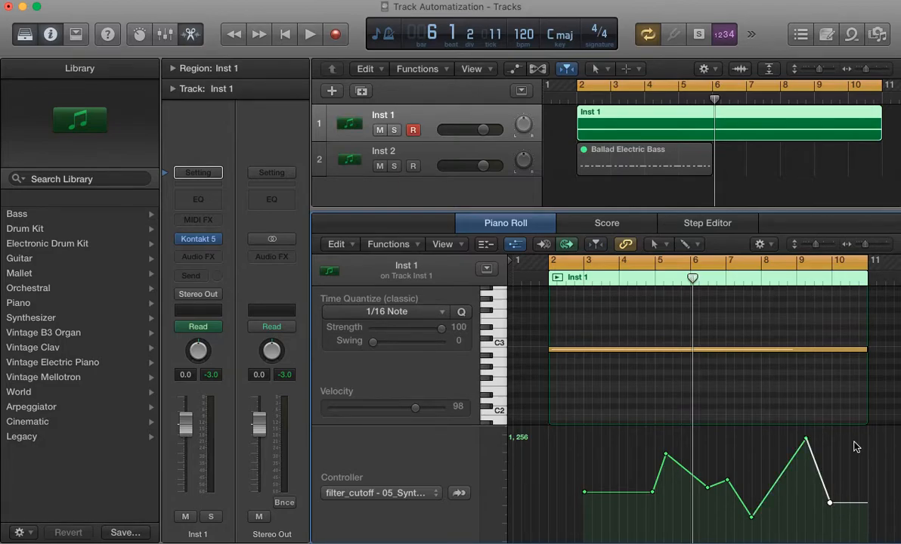
pyautogui.moveTo(830, 503); pyautogui.dragTo(854, 445)
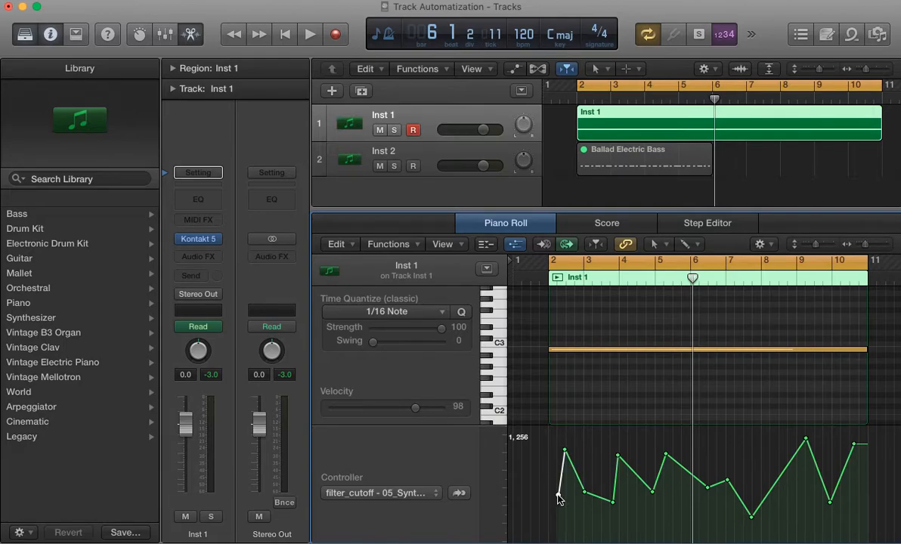
pyautogui.click(310, 34)
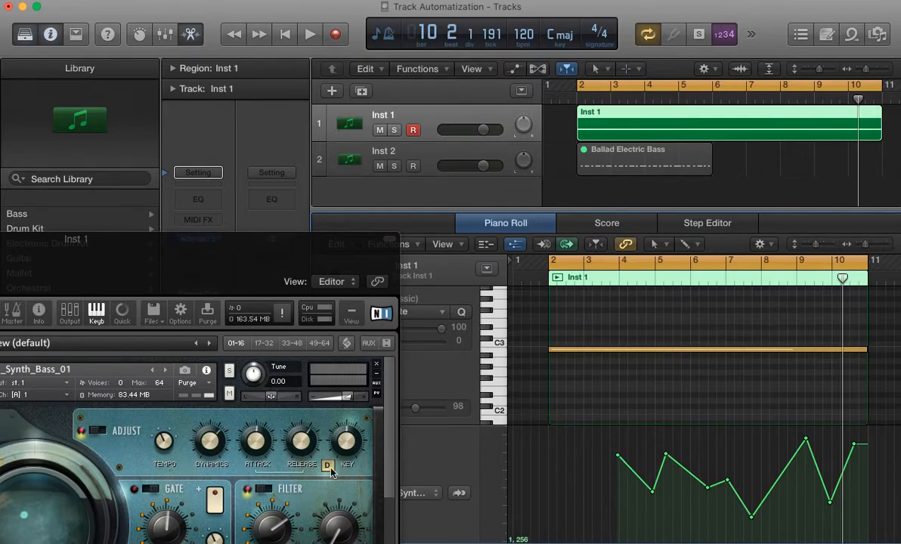
# Assign Kontakt's Cutoff knob to host automation parameter #000
pyautogui.click(618, 457)
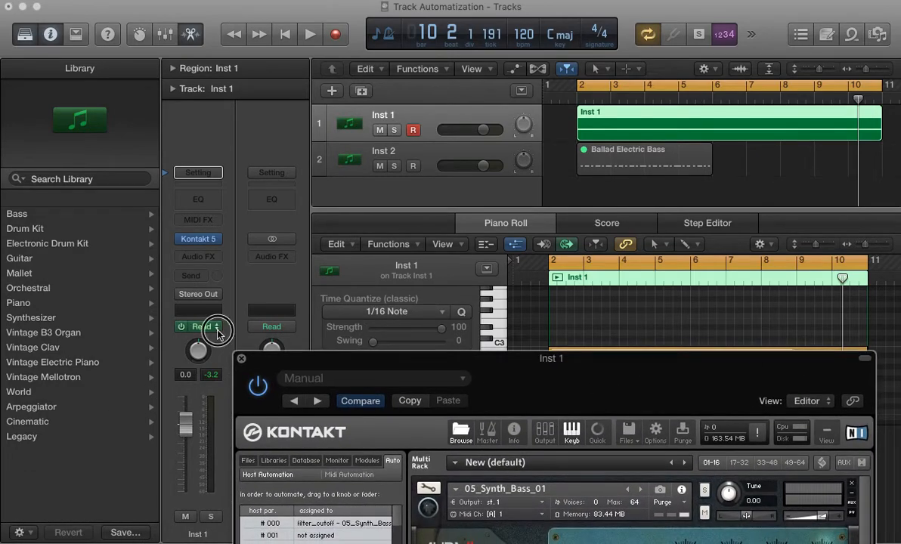
# Record cutoff knob movements on Inst 1 in Touch mode during playback
pyautogui.click(197, 326)
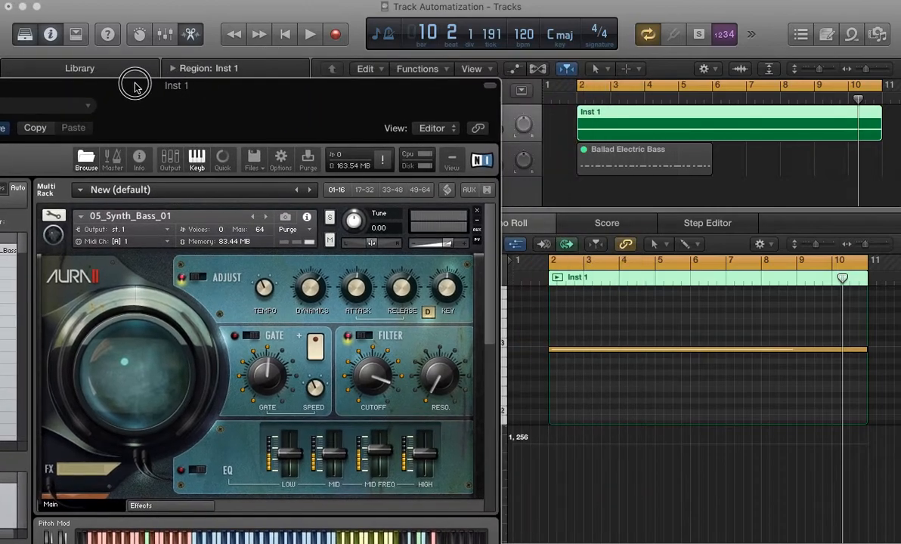
pyautogui.click(309, 34)
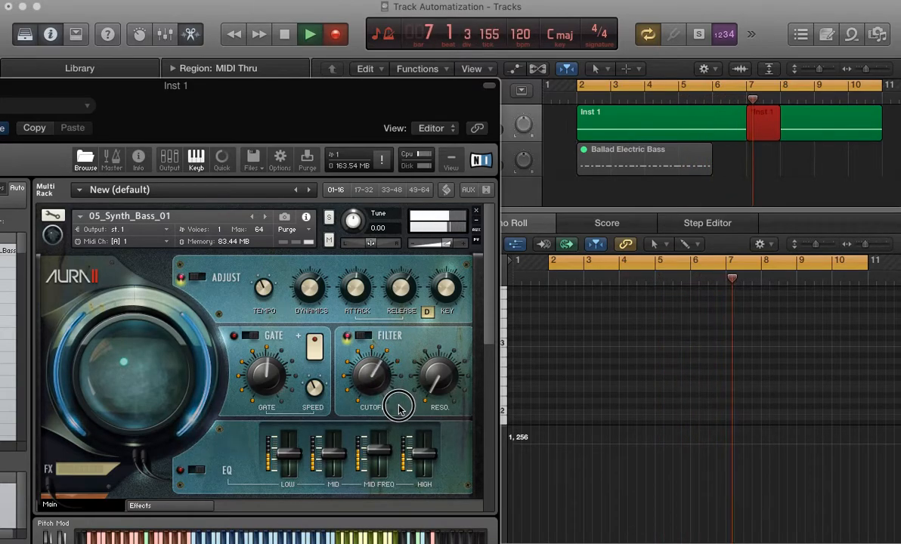
pyautogui.click(284, 34)
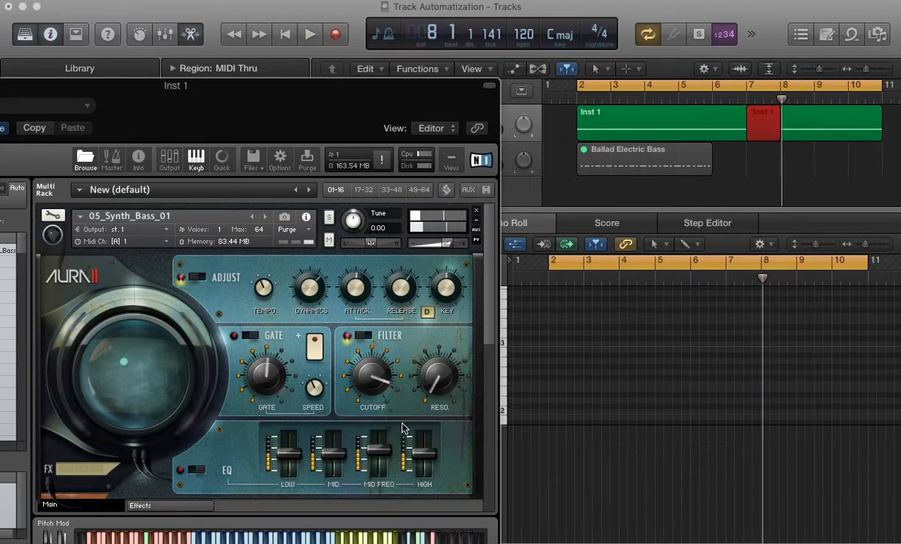
pyautogui.moveTo(667, 409)
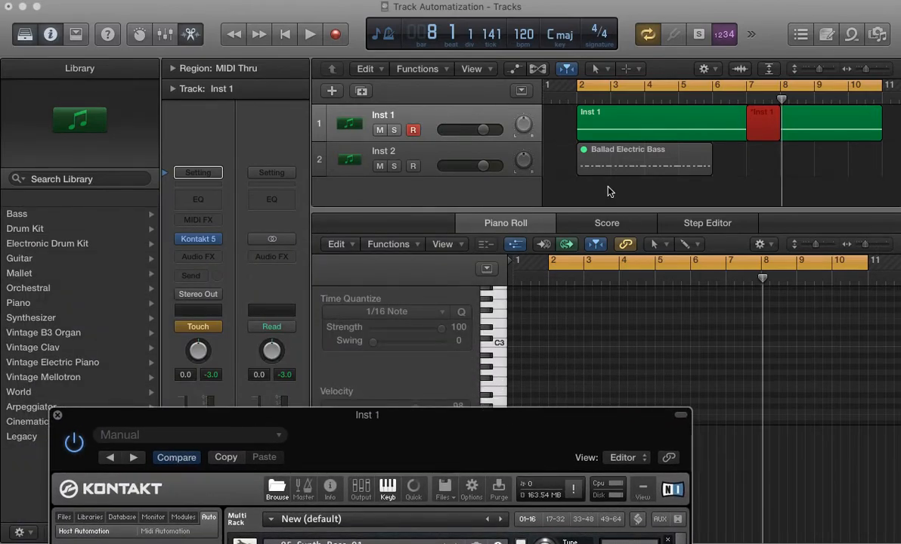
pyautogui.click(310, 34)
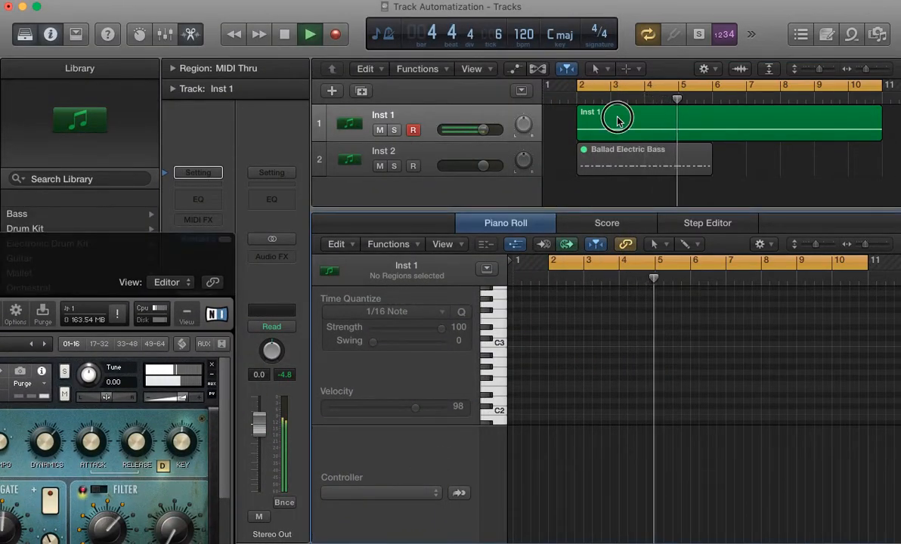
pyautogui.click(380, 492)
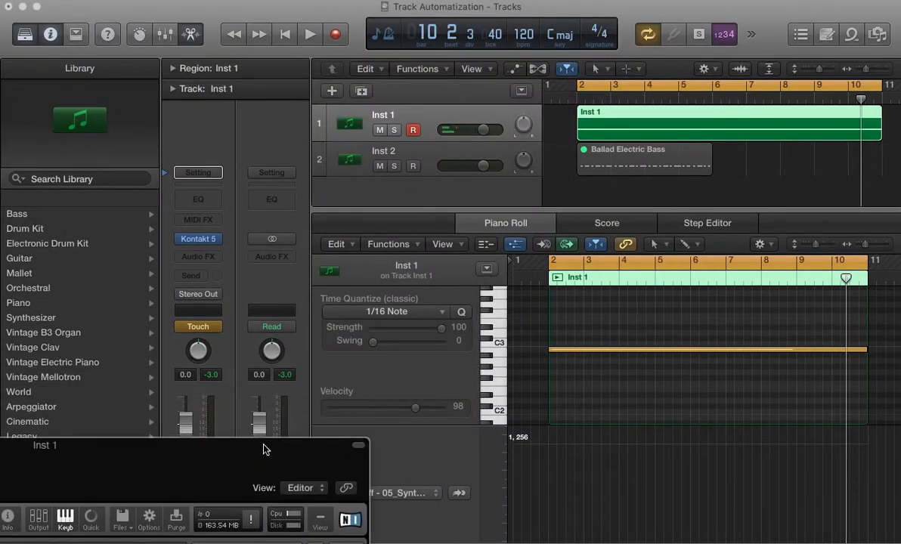
pyautogui.moveTo(218, 339)
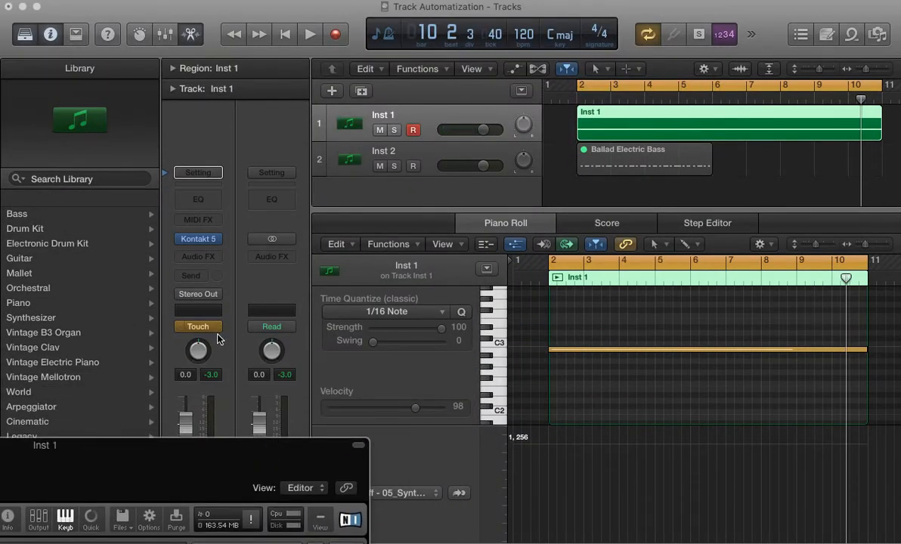
# Set Inst 1 automation to Read and show track automation in the Tracks area
pyautogui.click(198, 326)
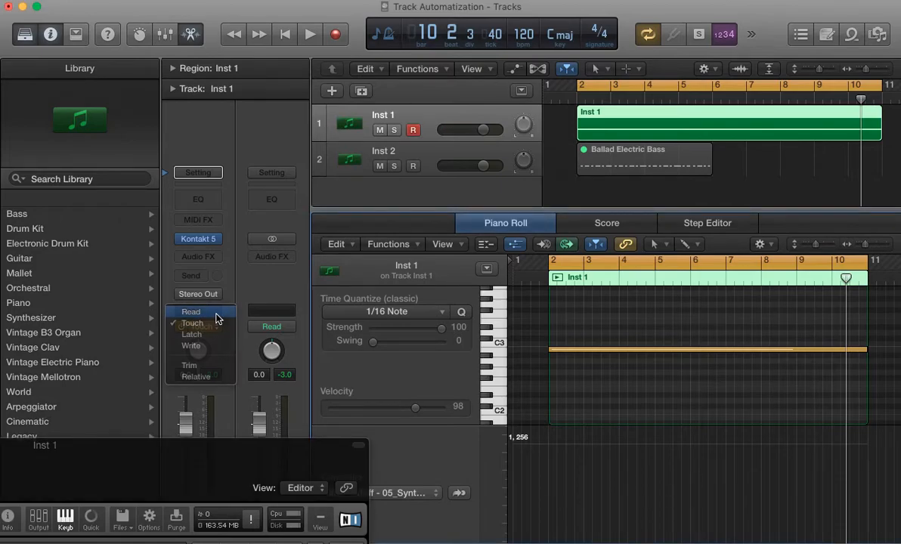
pyautogui.click(191, 312)
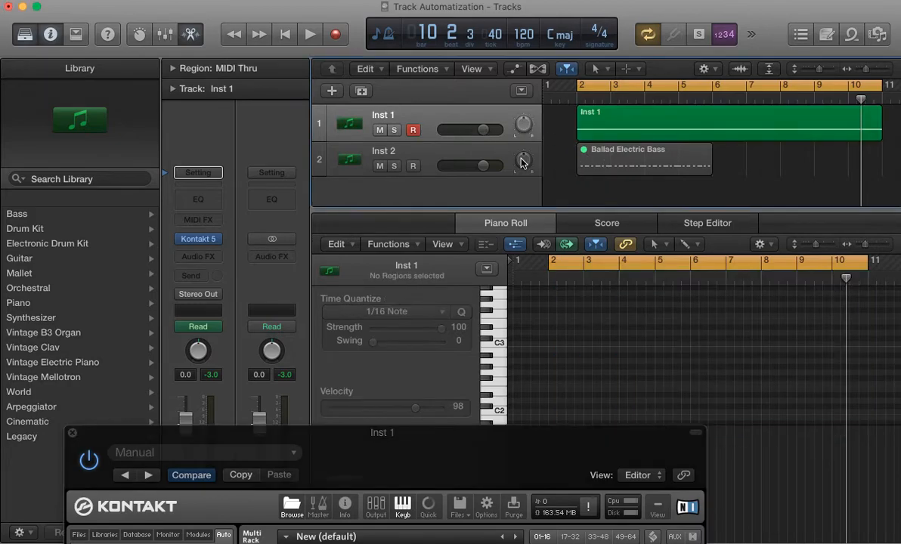
pyautogui.click(725, 121)
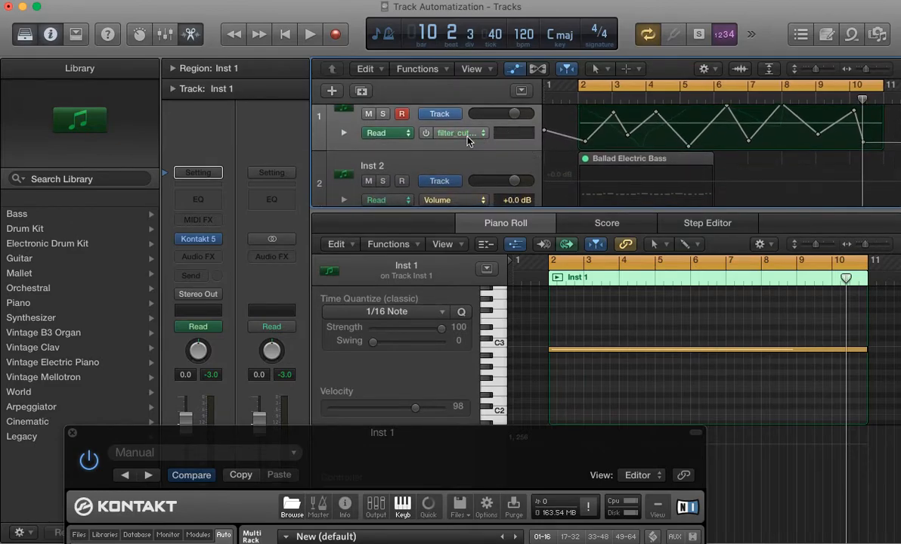
# Show the Volume automation lane and make the Inst 1 track taller
pyautogui.click(482, 133)
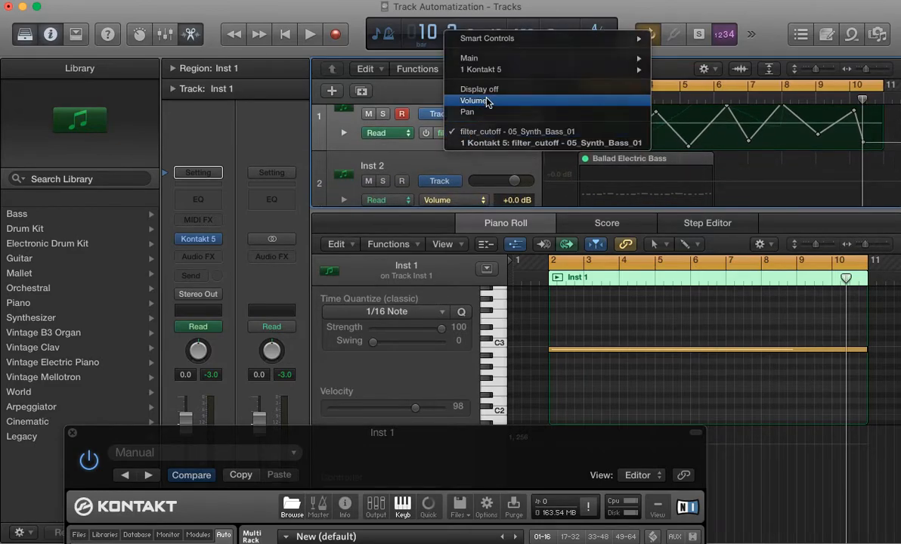
pyautogui.click(474, 101)
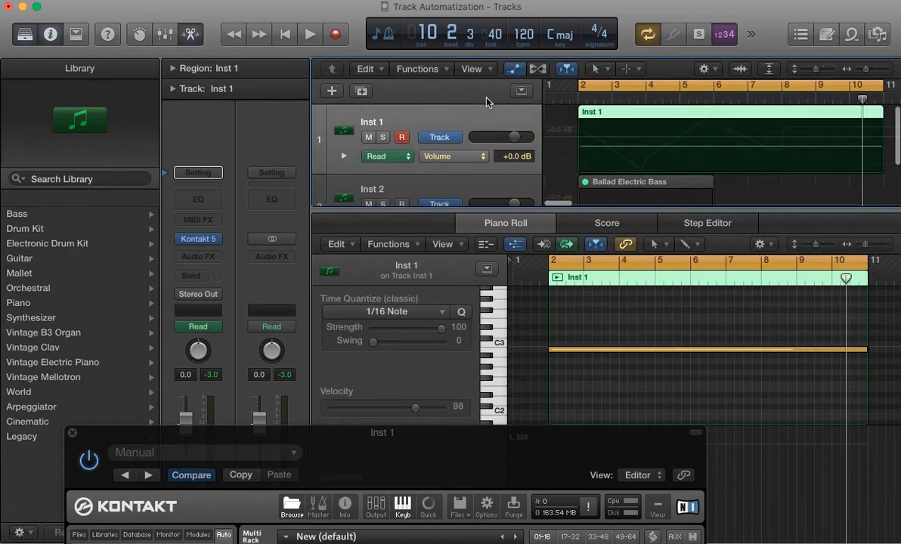
pyautogui.moveTo(491, 211); pyautogui.dragTo(492, 250)
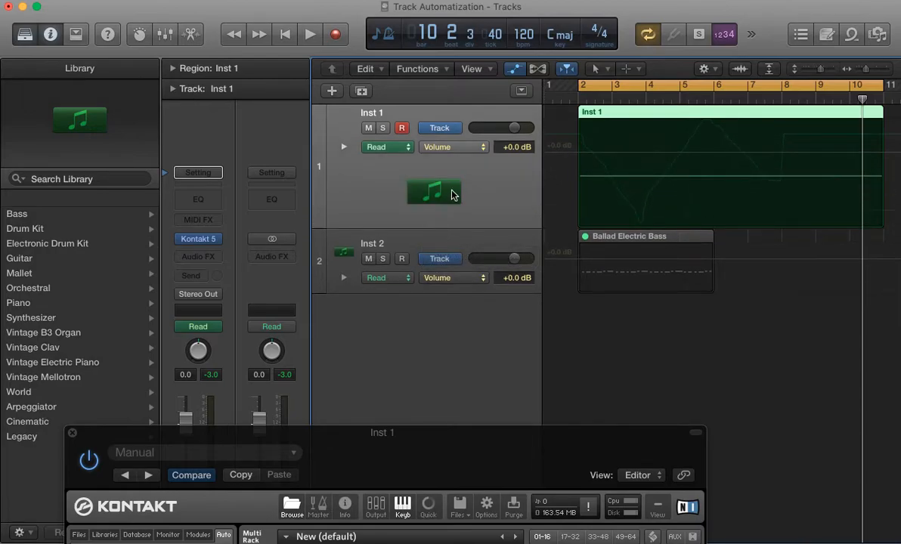
pyautogui.moveTo(472, 155)
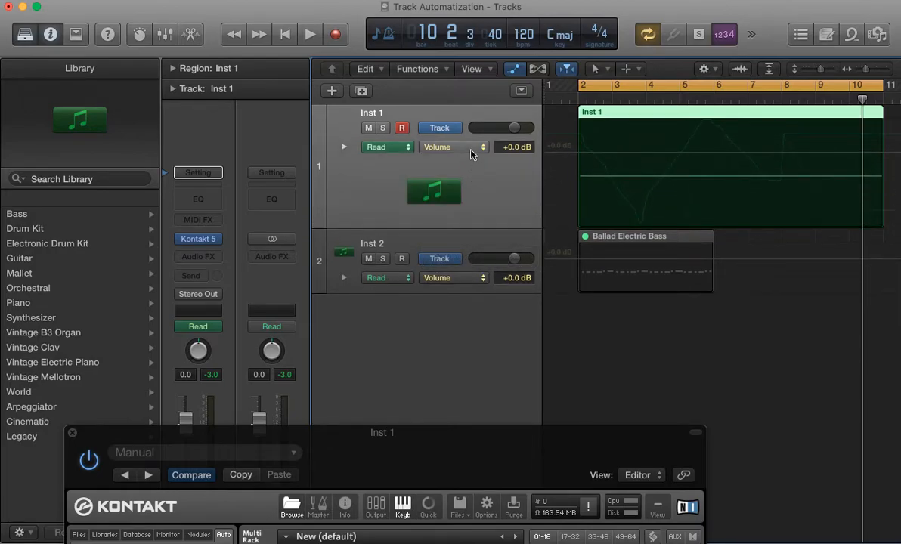
pyautogui.moveTo(454, 147)
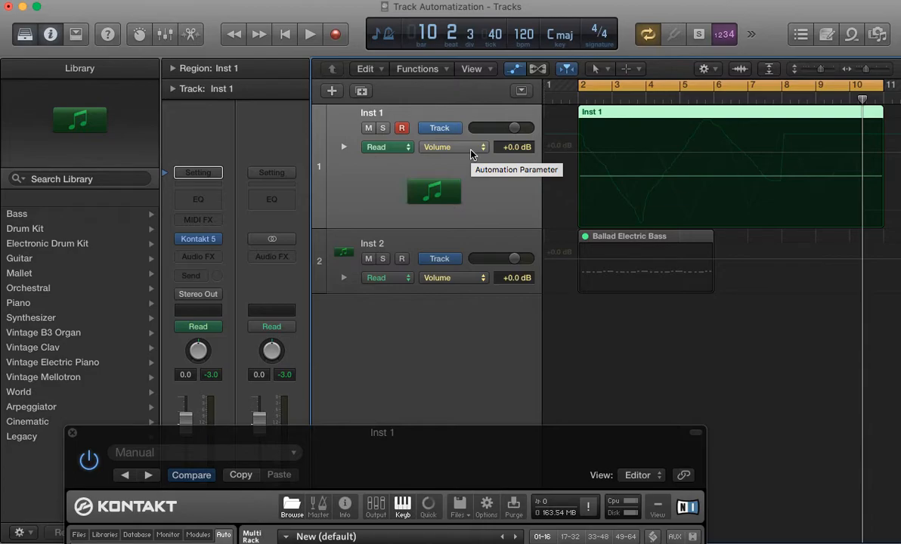
# Display the 1 Kontakt 5: filter_cutoff automation lane on Inst 1
pyautogui.click(454, 147)
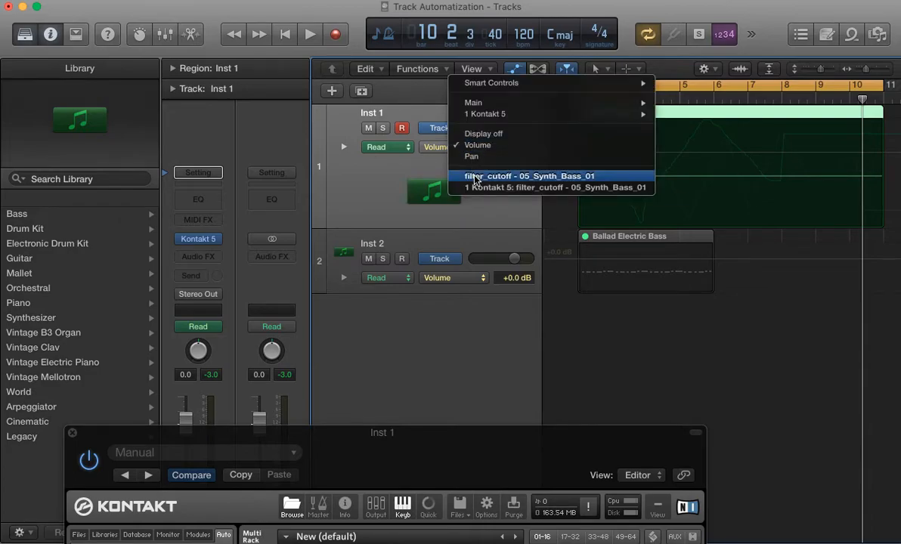
pyautogui.click(529, 176)
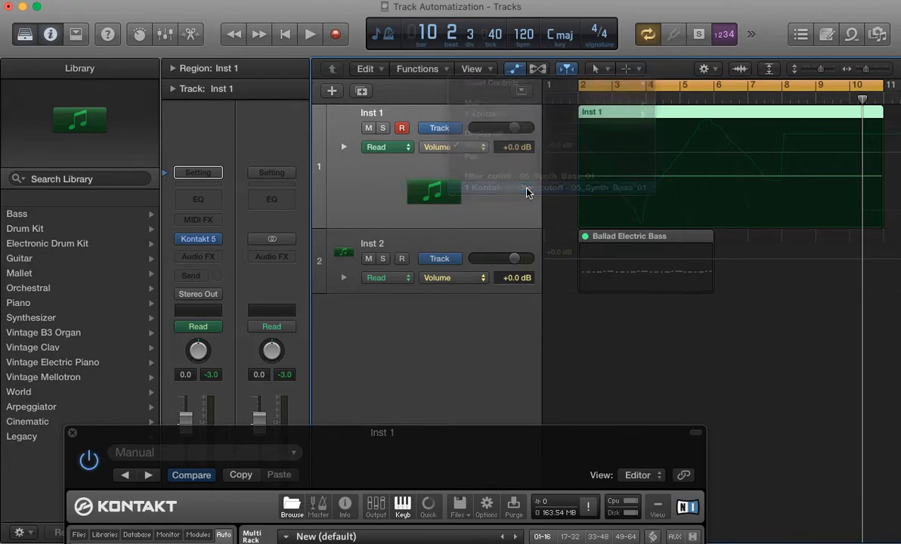
pyautogui.click(454, 147)
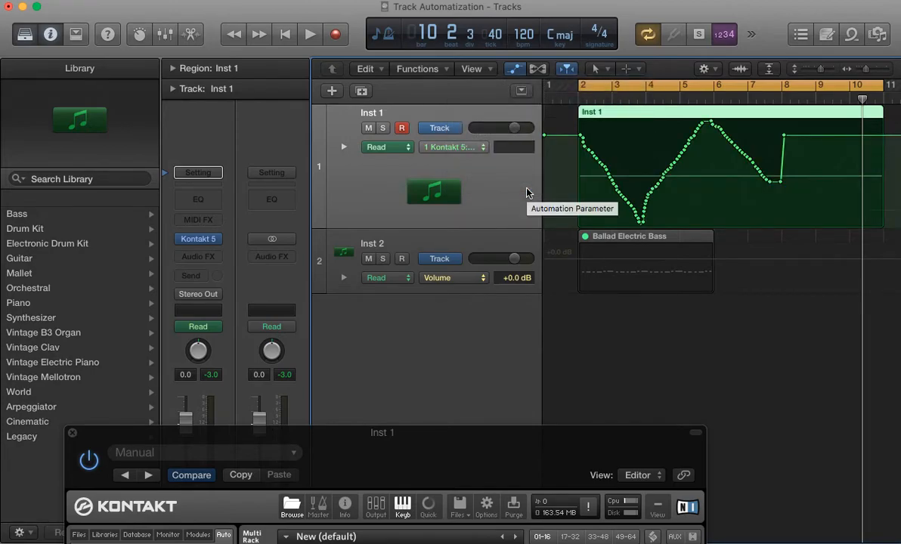
pyautogui.click(449, 147)
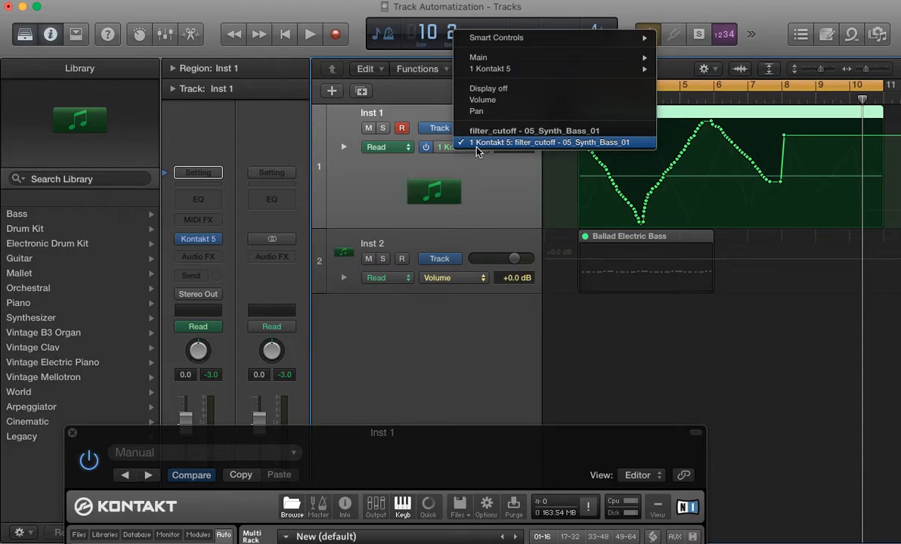
pyautogui.moveTo(499, 245)
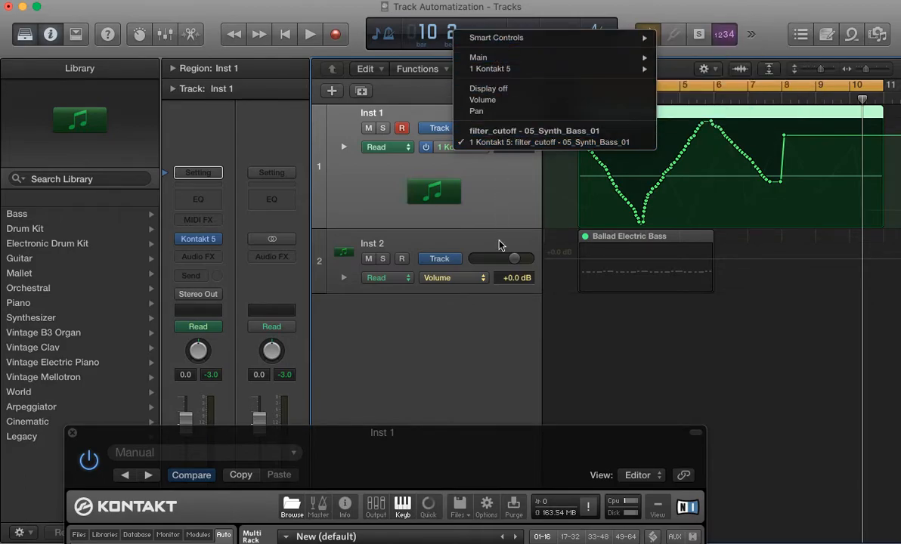
# Select the filter cutoff automation nodes with the Automation Select Tool
pyautogui.click(535, 130)
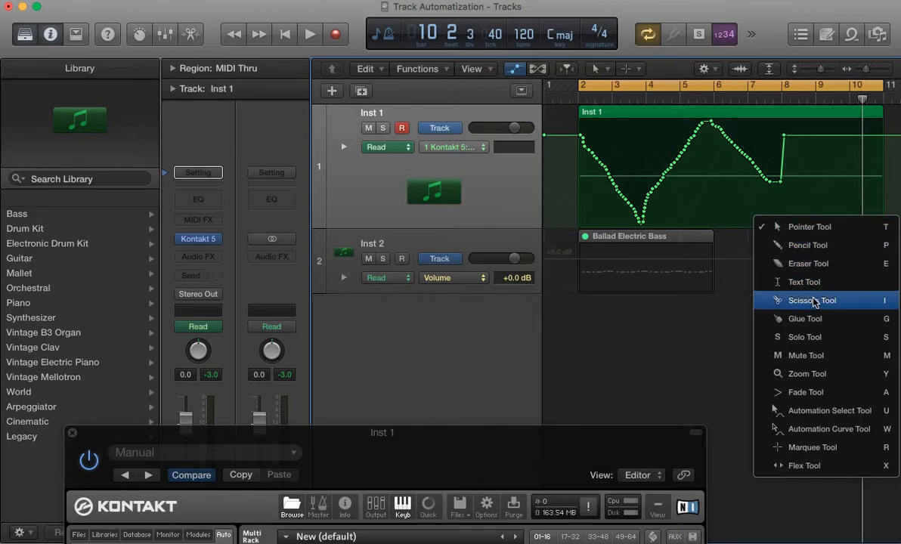
pyautogui.moveTo(805, 318)
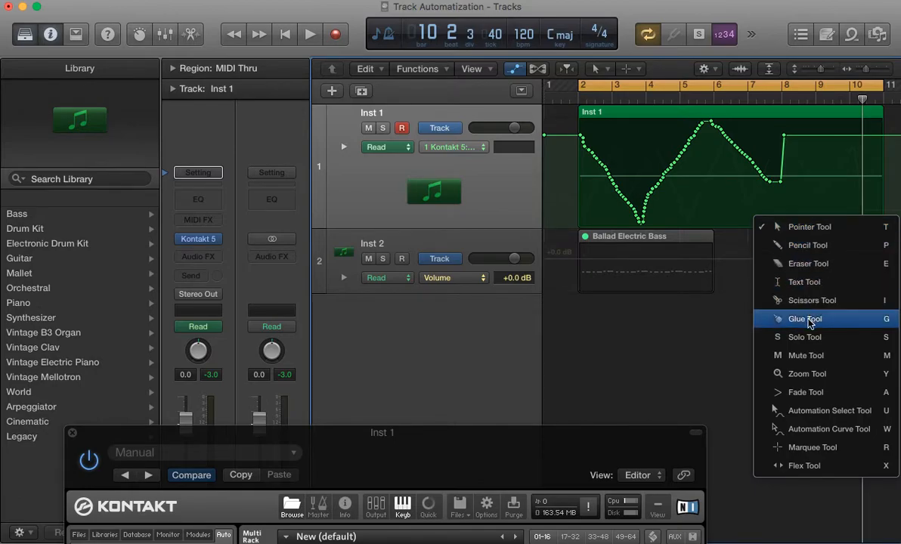
pyautogui.moveTo(812, 300)
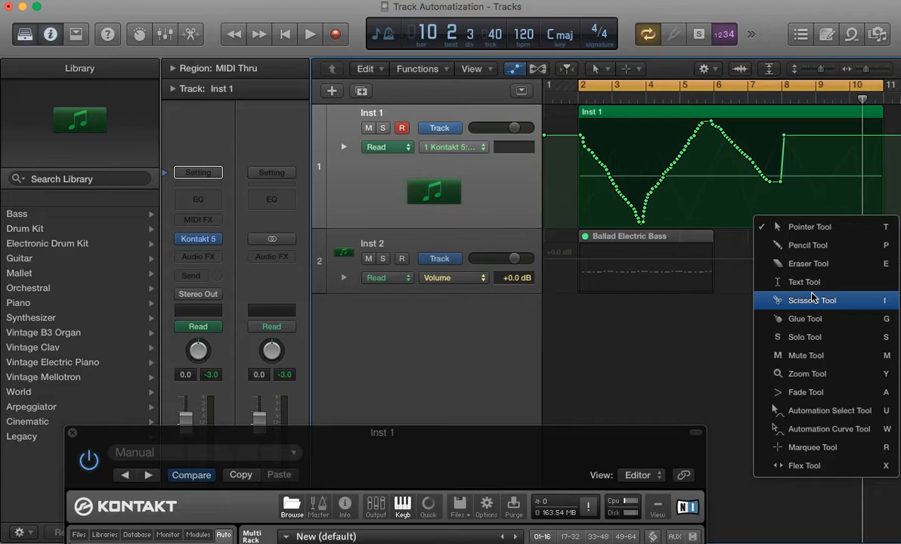
pyautogui.moveTo(808, 264)
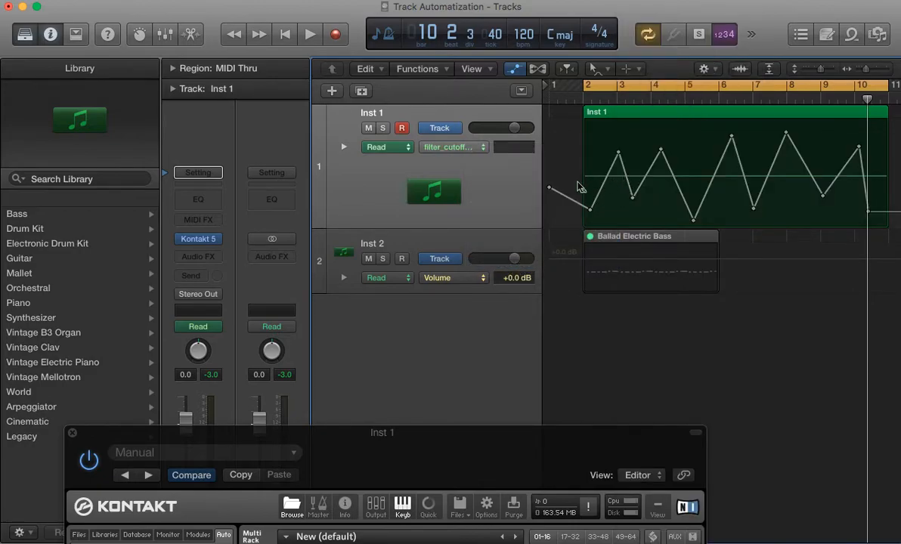
pyautogui.click(310, 34)
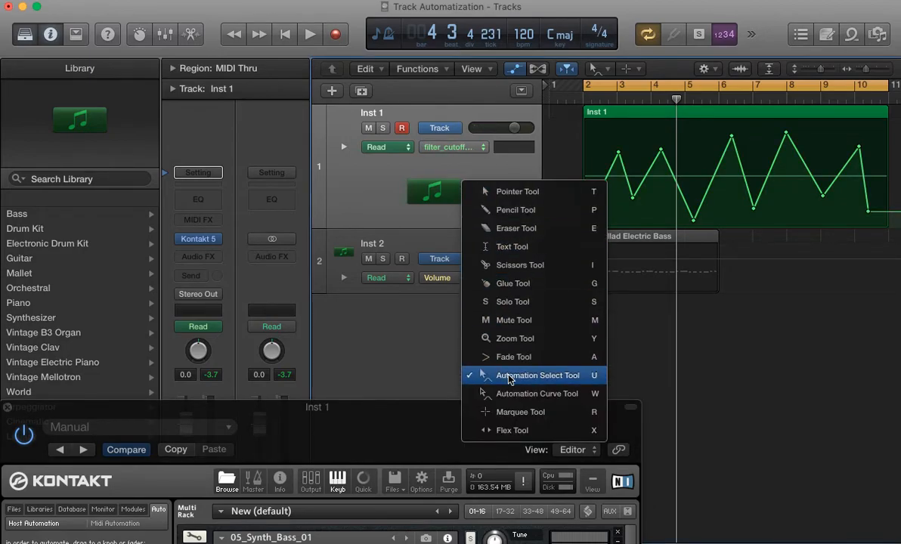
pyautogui.click(538, 375)
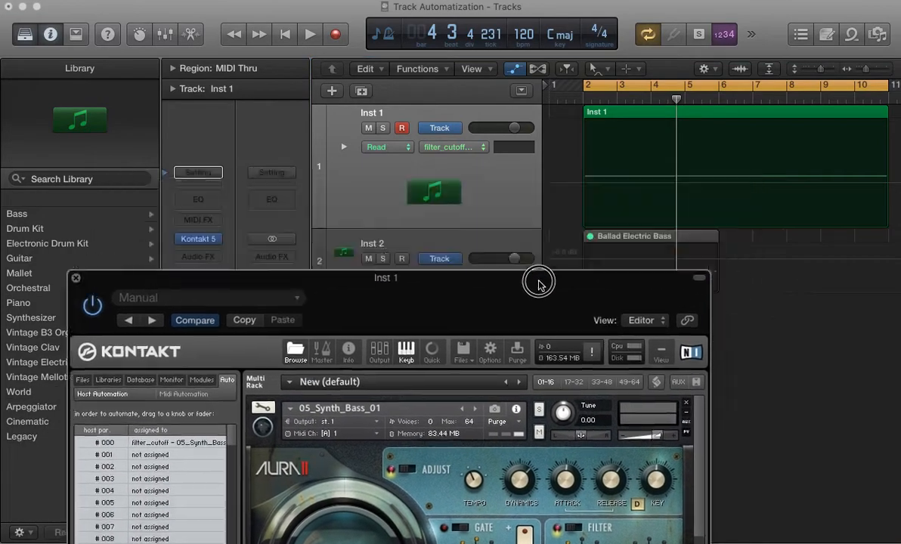
# Move the Kontakt window aside and draw a zigzag cutoff curve on the Inst 1 lane near bar 10
pyautogui.moveTo(385, 277); pyautogui.dragTo(351, 347)
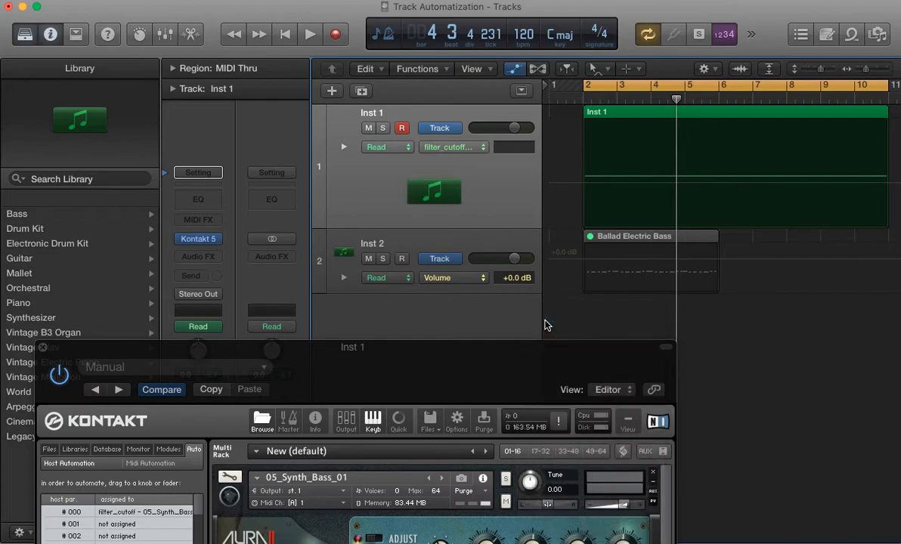
pyautogui.moveTo(470, 155)
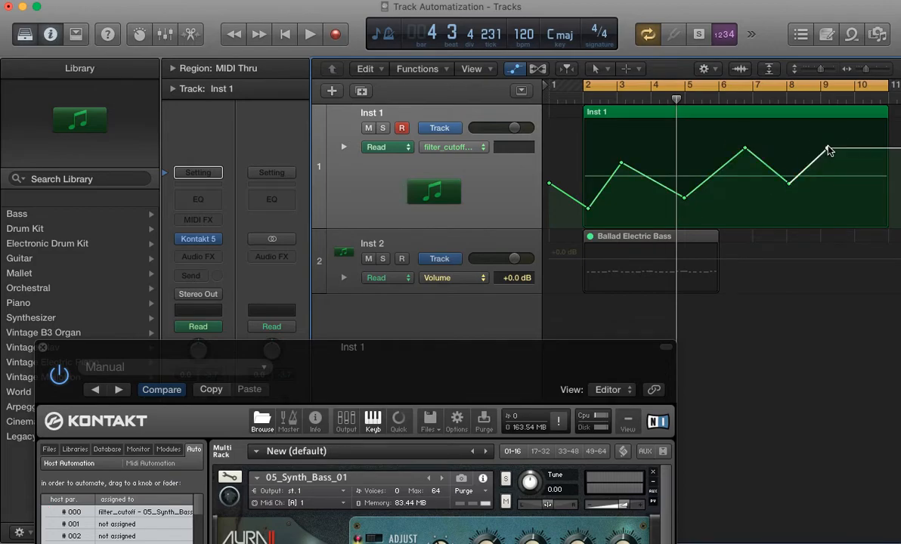
pyautogui.moveTo(831, 149); pyautogui.dragTo(868, 199)
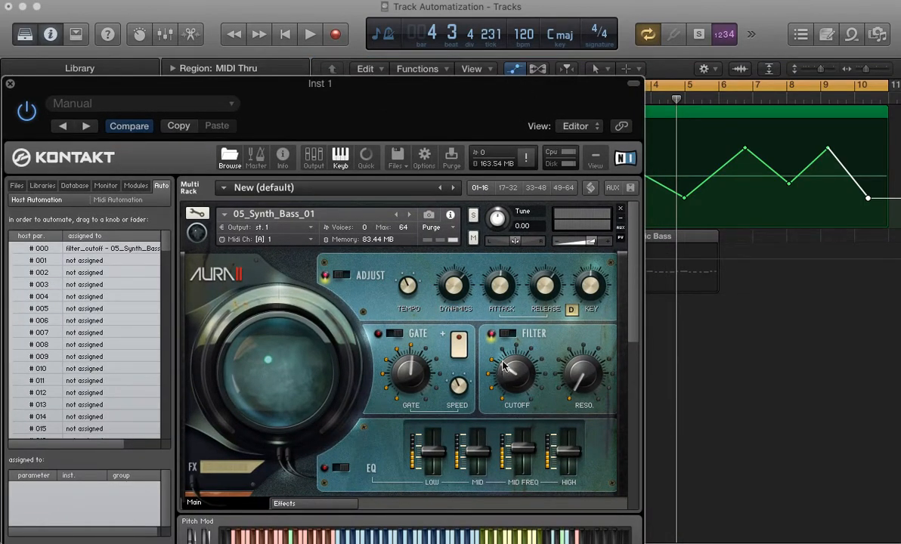
pyautogui.moveTo(533, 347)
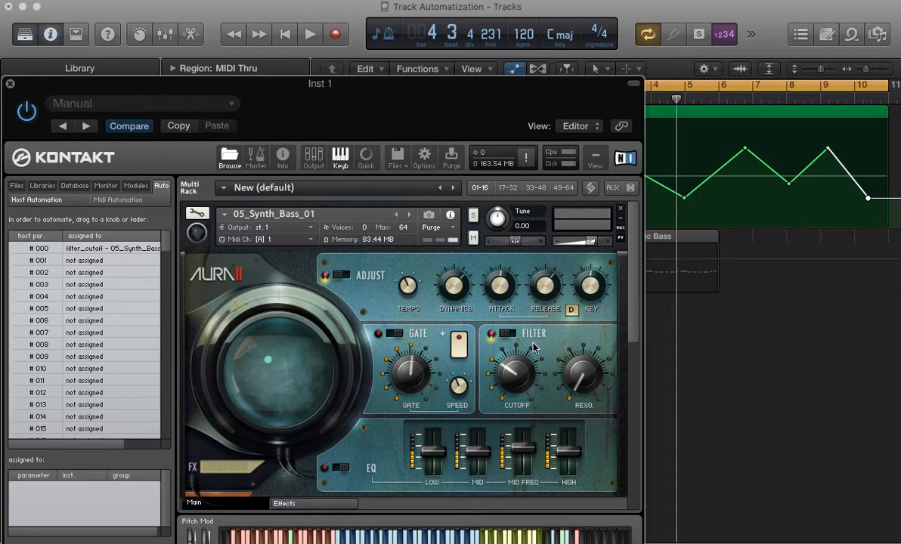
pyautogui.moveTo(573, 85)
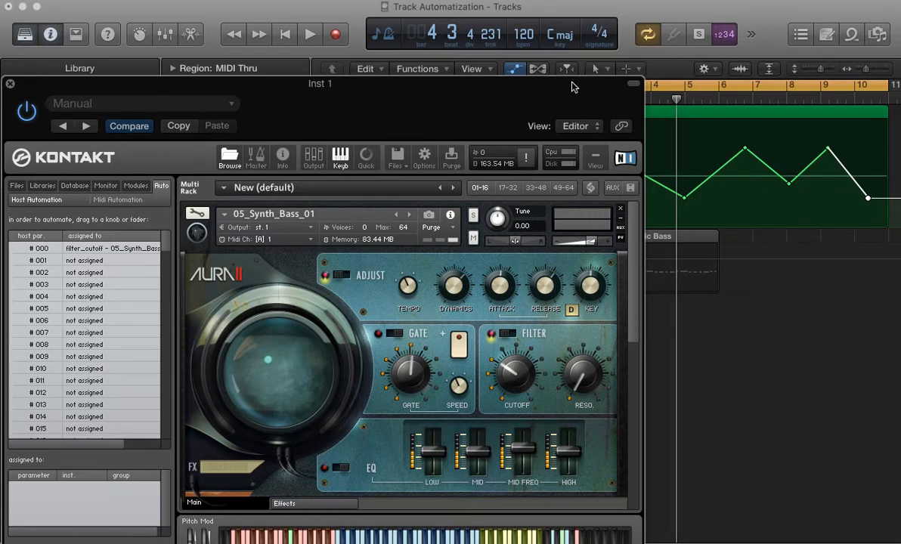